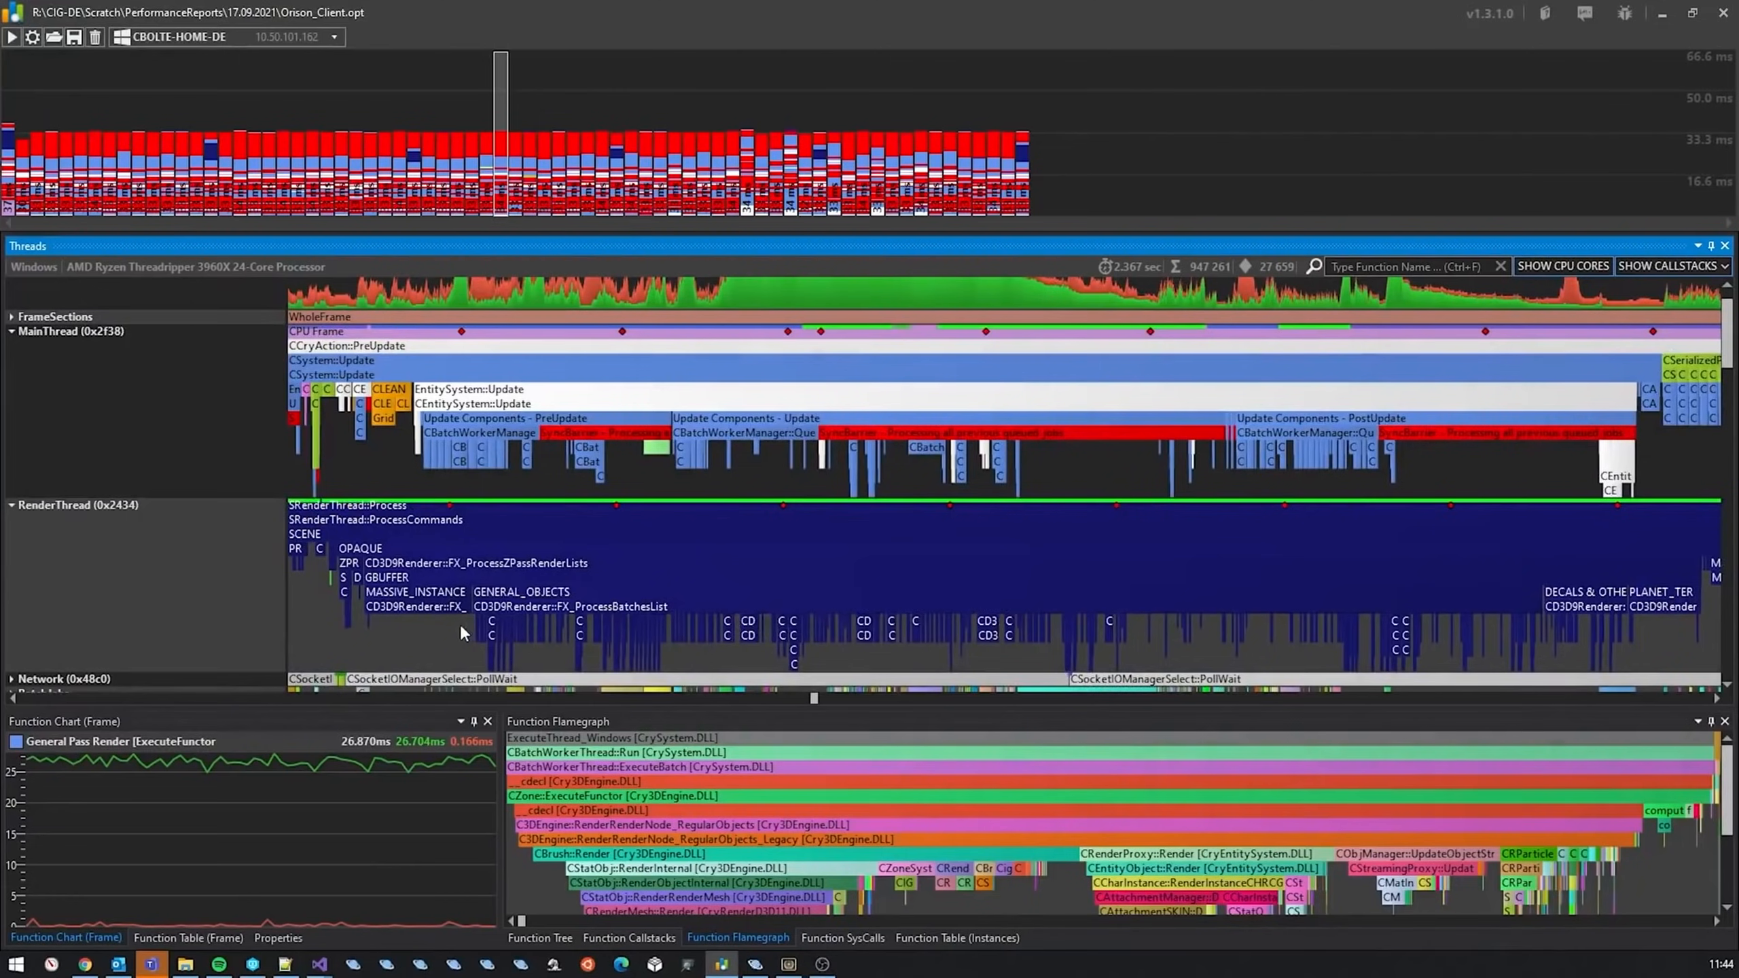
{"action": "scroll", "scroll_direction": "down", "scroll_amount": 3}
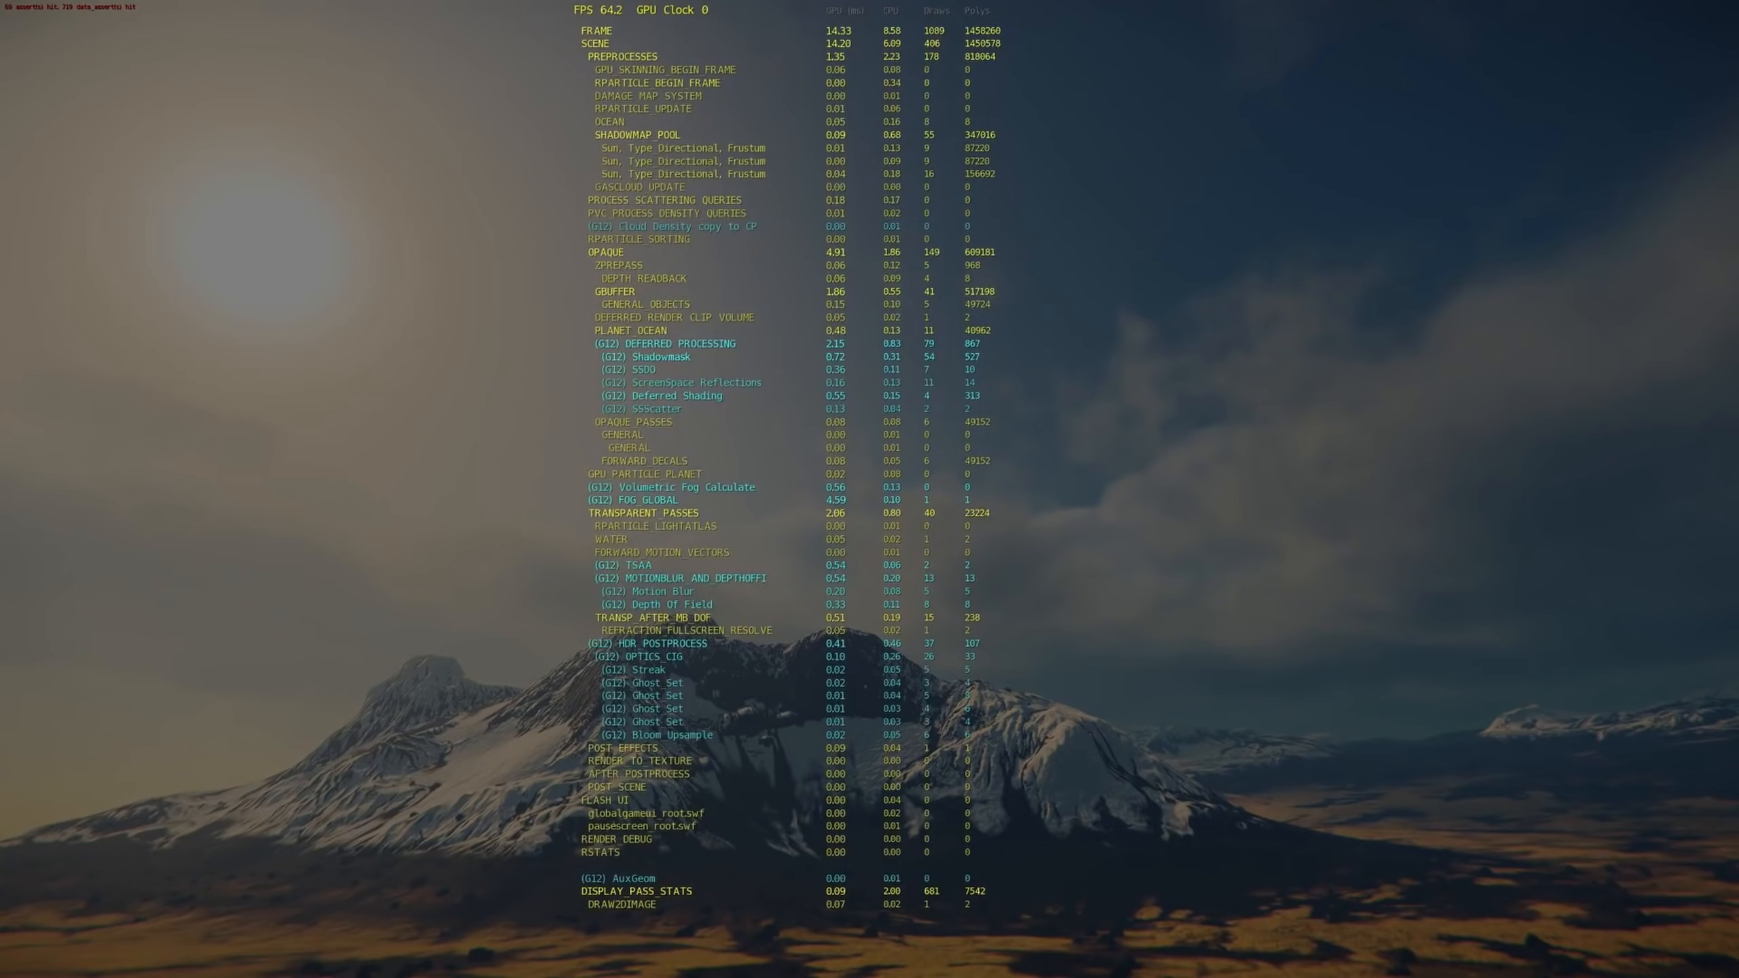
{"action": "scroll", "scroll_direction": "up", "scroll_amount": 3}
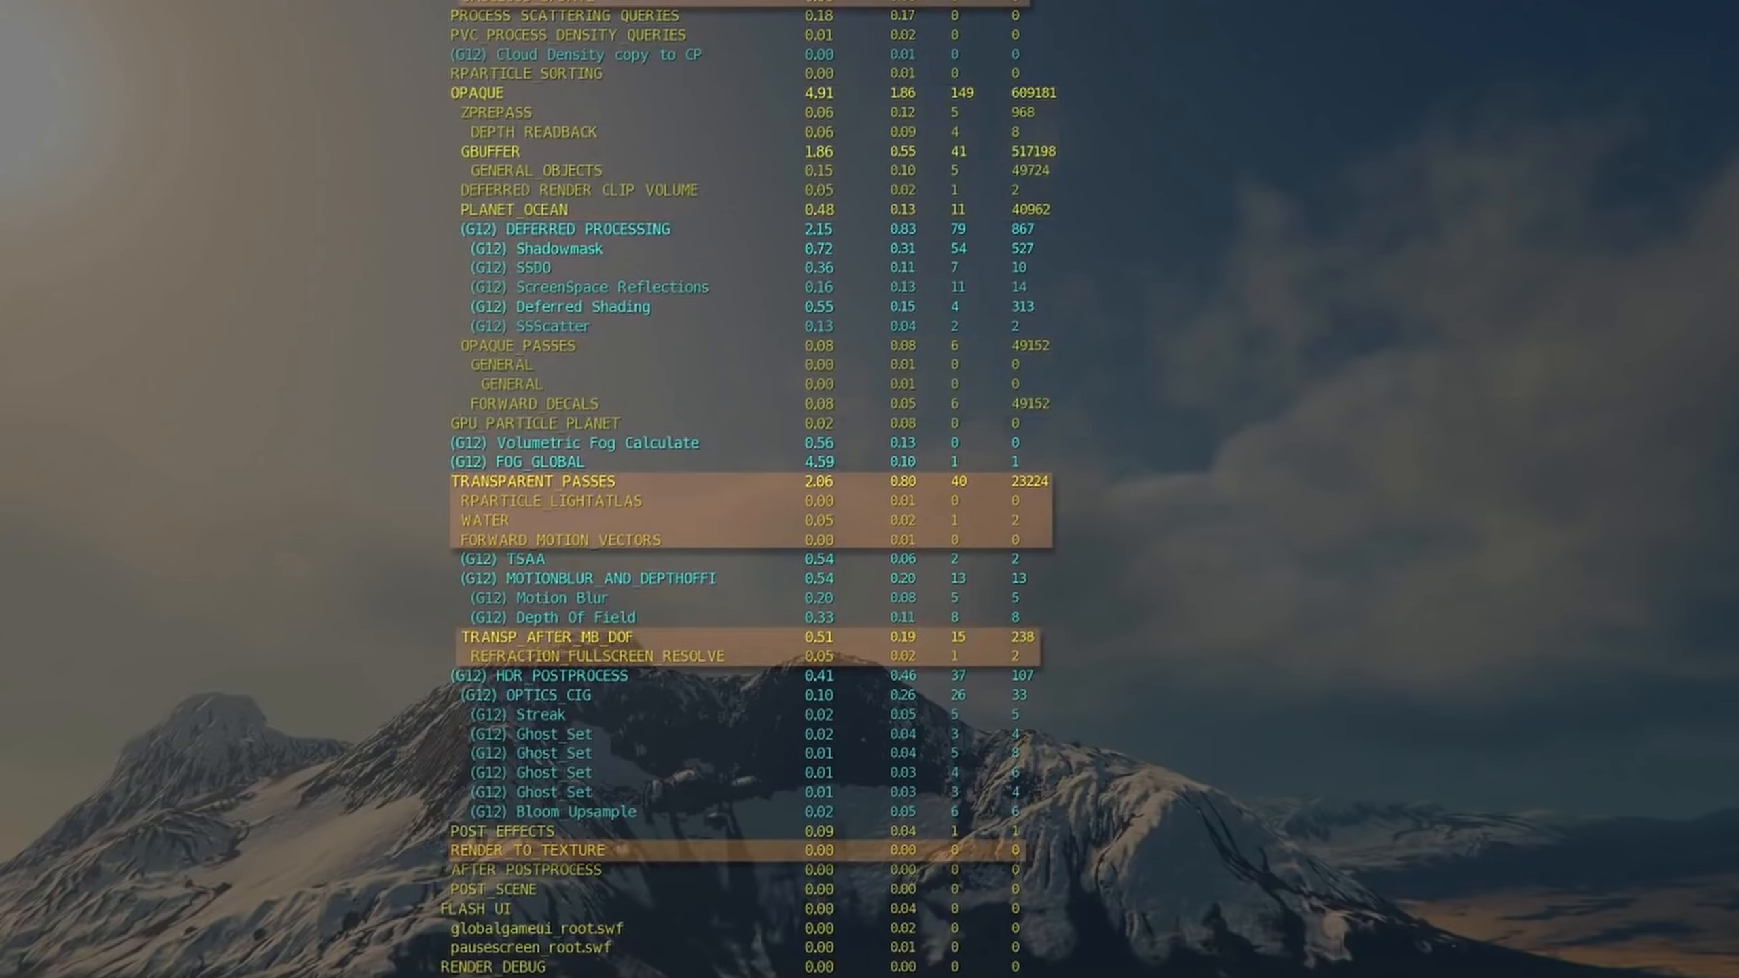
{"action": "scroll", "scroll_direction": "down", "scroll_amount": 3}
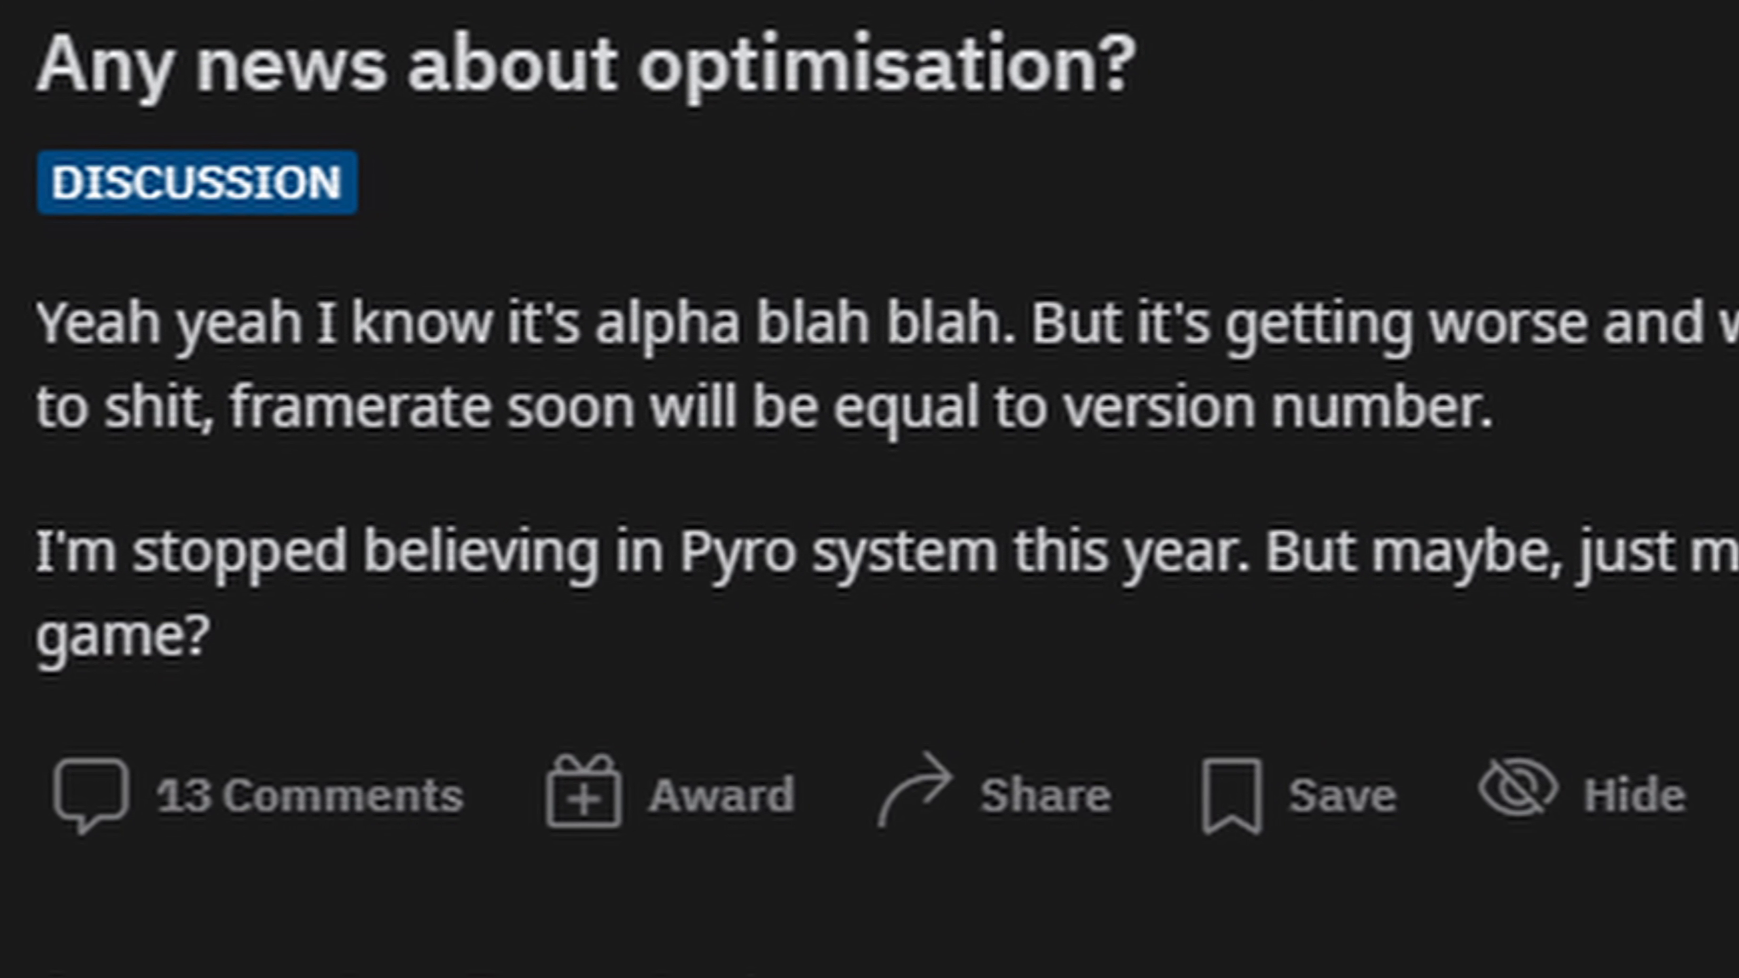
{"action": "scroll", "scroll_direction": "right", "scroll_amount": 3}
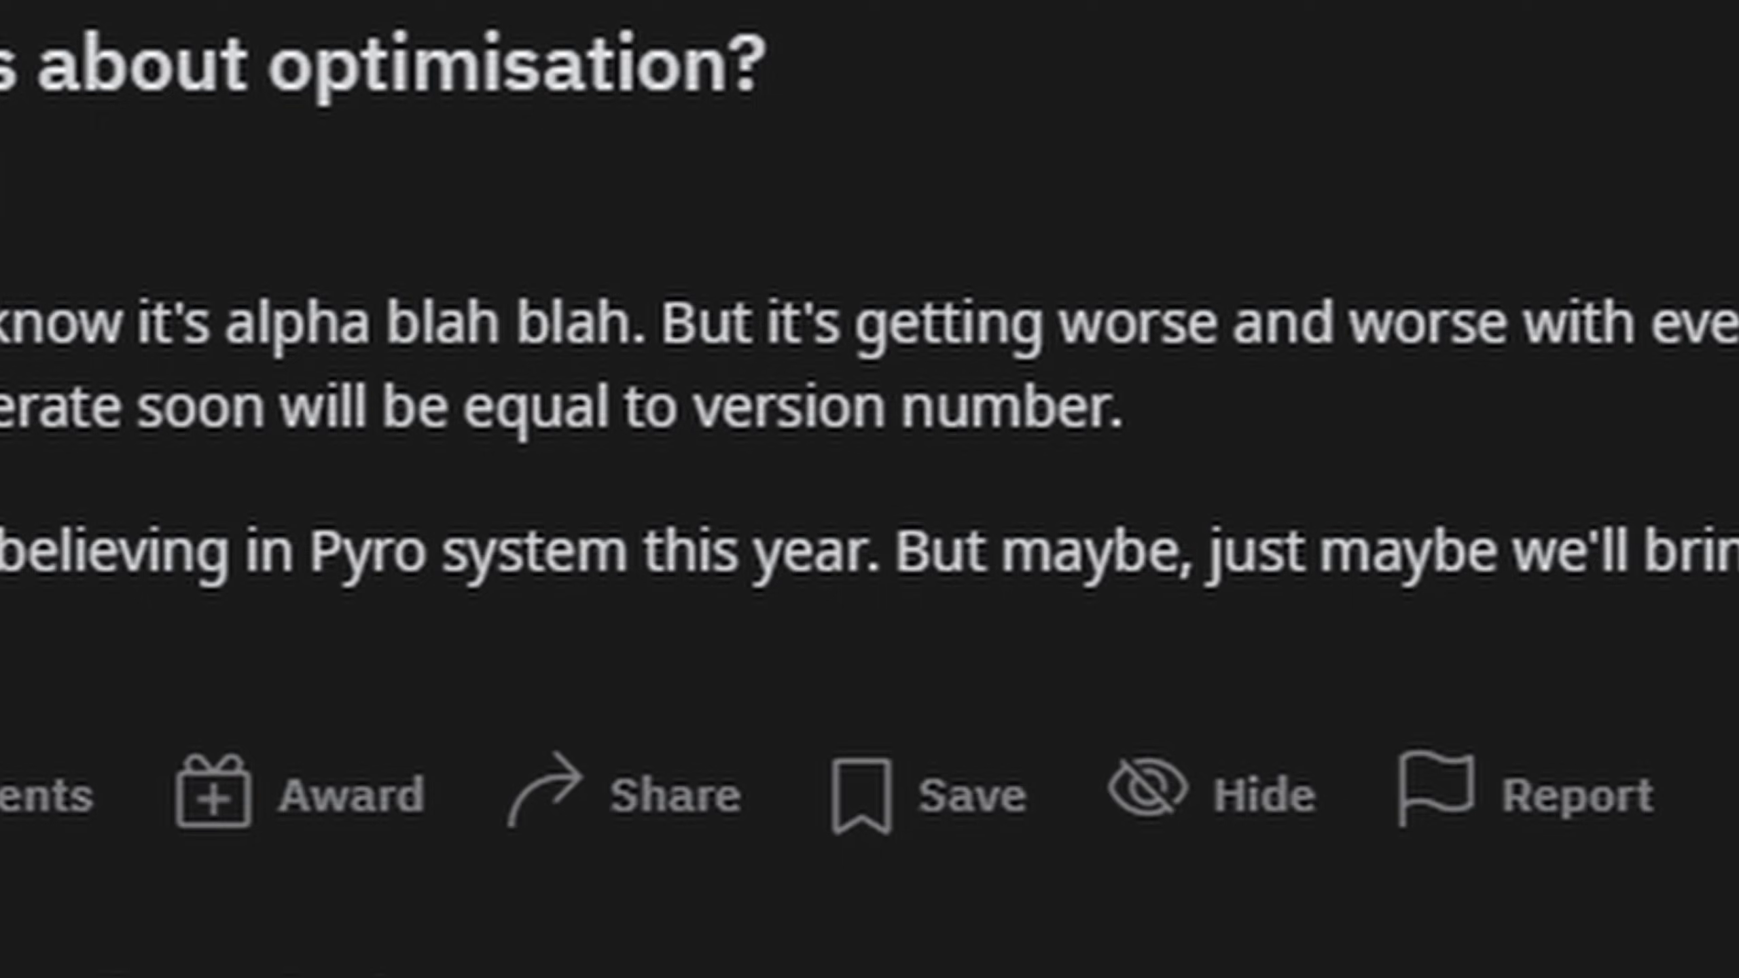
{"action": "scroll", "scroll_direction": "right", "scroll_amount": 3}
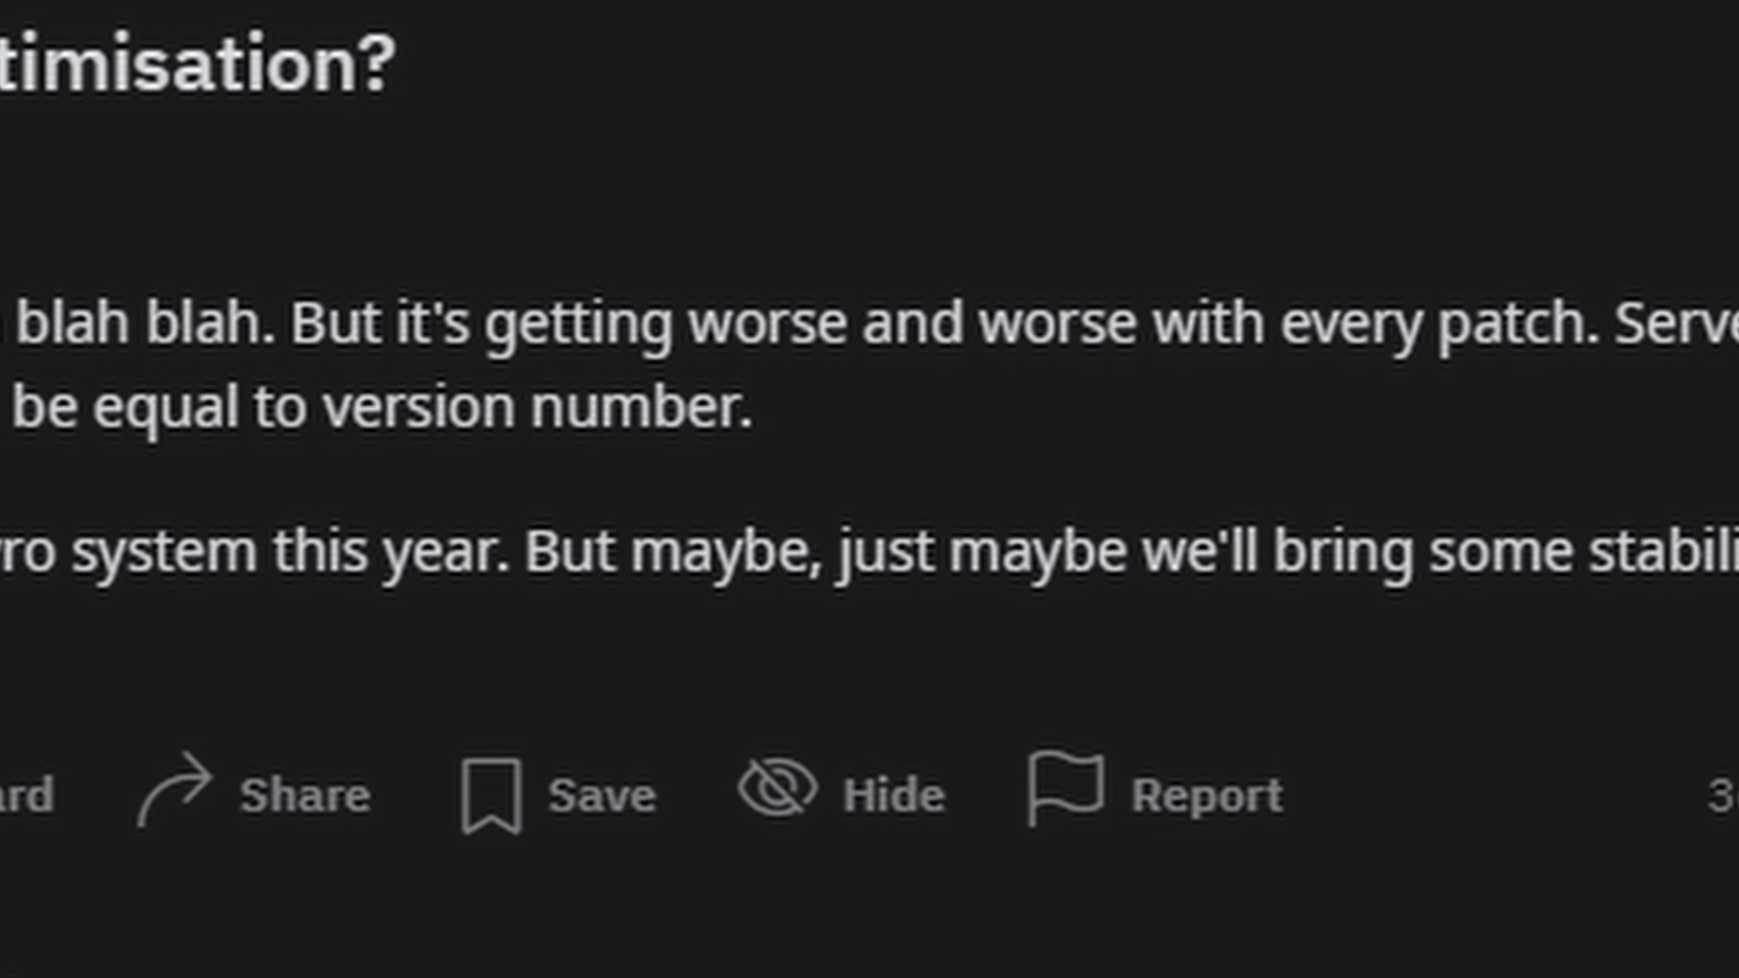